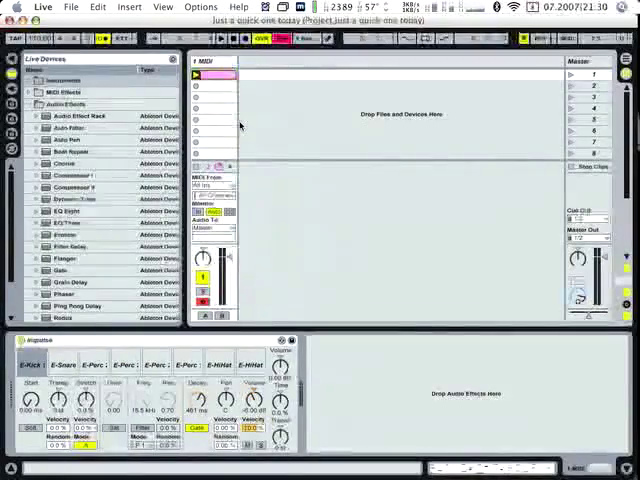
Step: Add an empty Audio Effect Rack from Audio Effects after the Impulse drum device
click(68, 116)
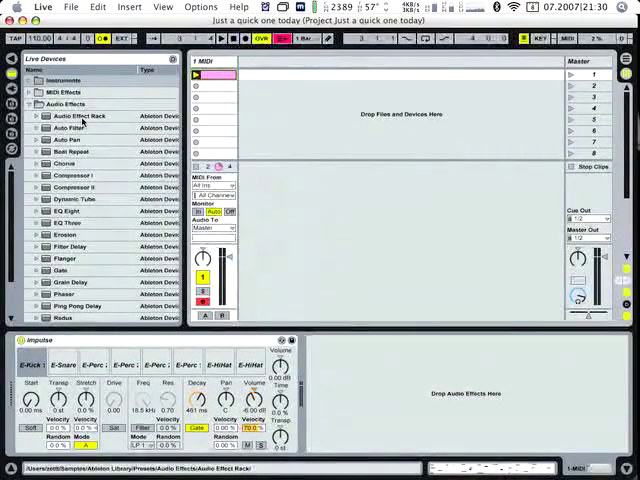
click(76, 116)
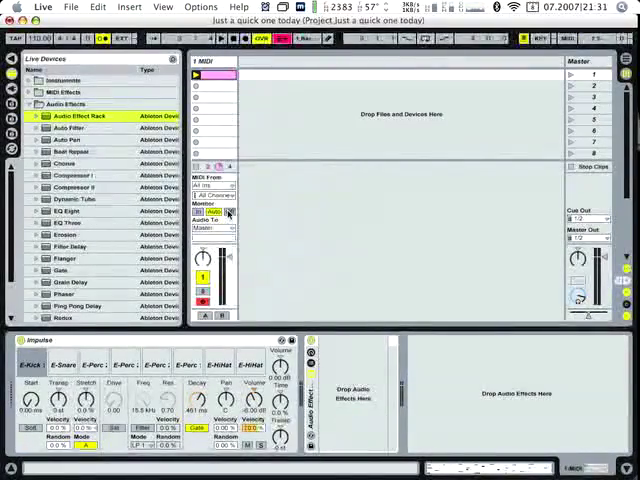
click(76, 176)
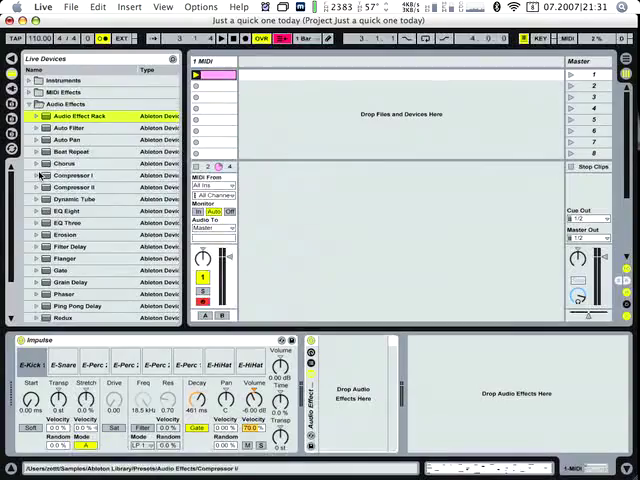
click(68, 140)
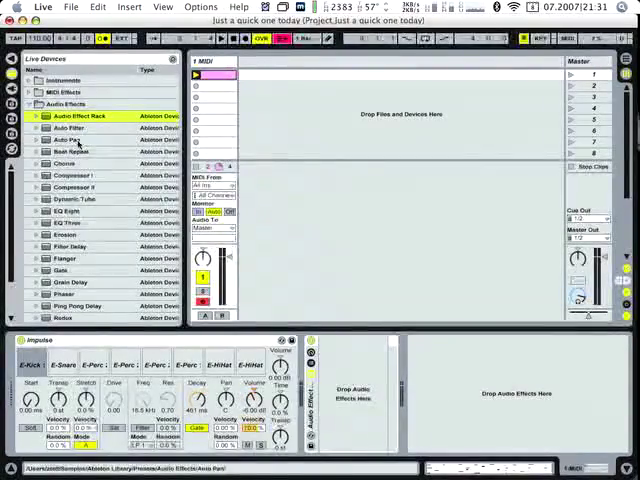
Step: Show the rack's chain list and add a Beat Repeat device to the rack
double_click(70, 152)
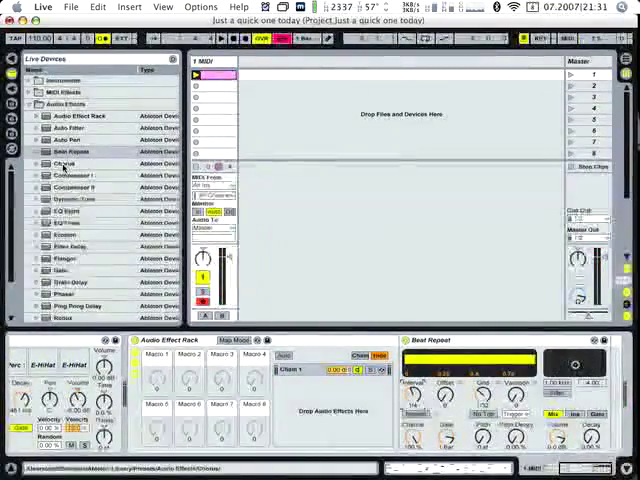
click(68, 128)
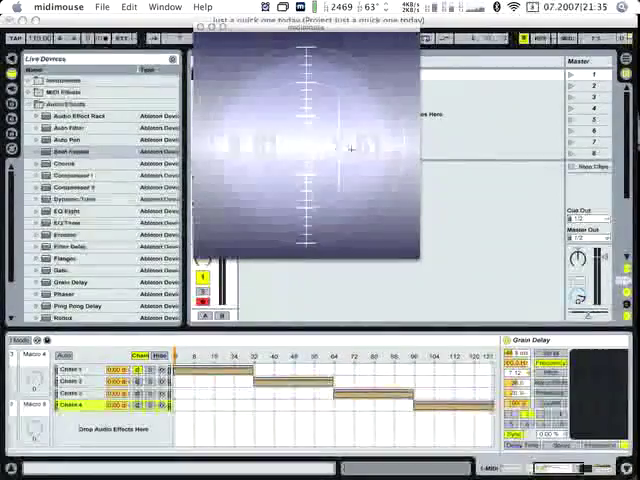
mouse_move(308, 148)
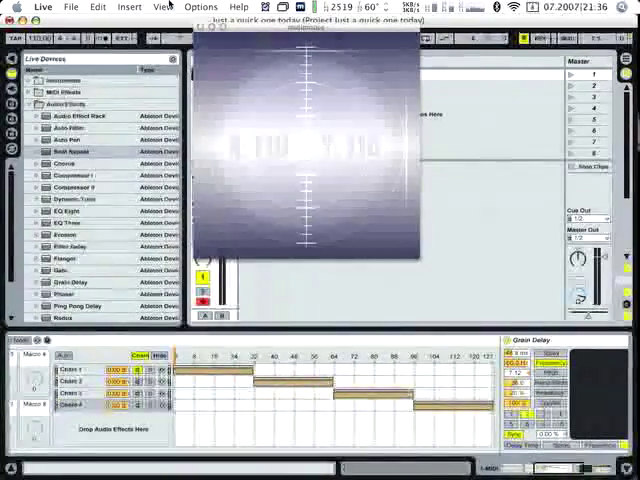
Step: Enter Edit MIDI Map mode from Options to map the chain selector to MidiMouse
click(200, 8)
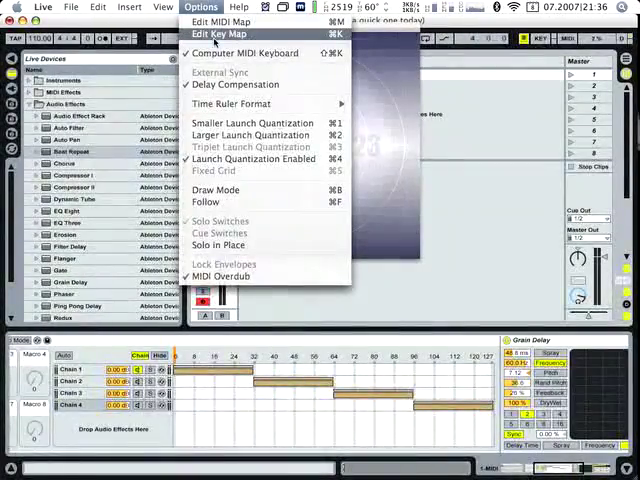
click(220, 32)
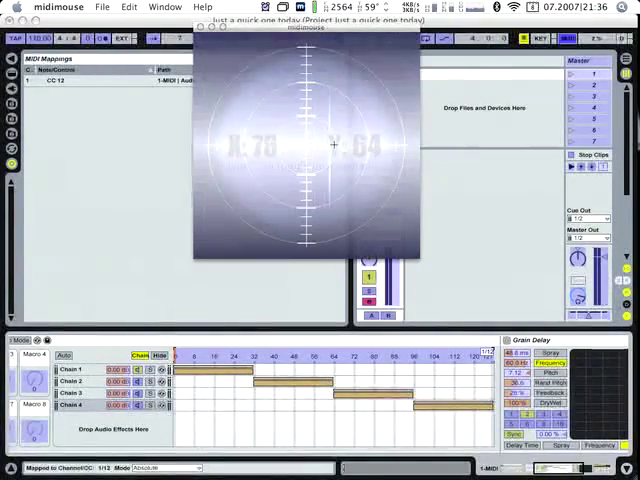
mouse_move(296, 144)
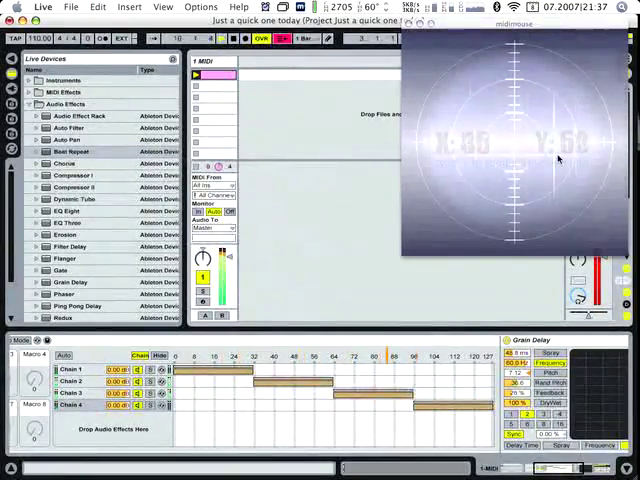
mouse_move(422, 160)
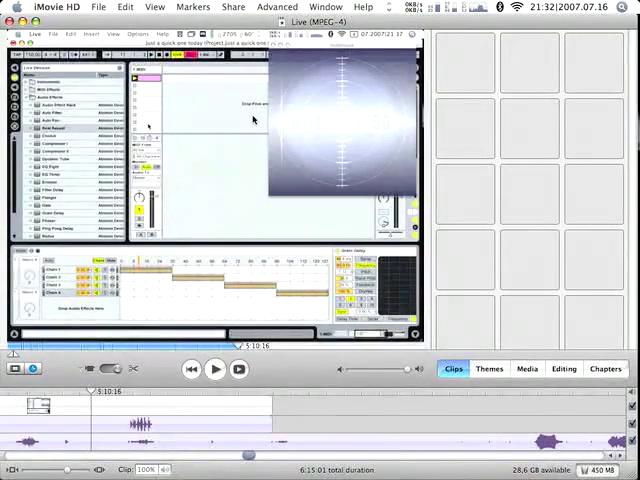
mouse_move(240, 116)
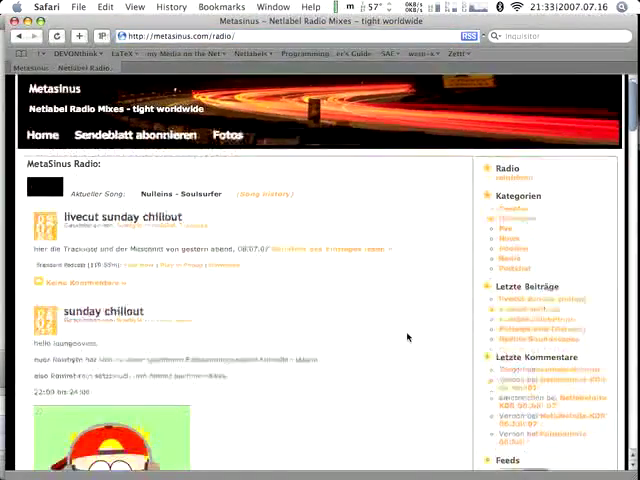
Step: Scroll through the Metasinus Radio posts to the latest chillout mixes
scroll(down, 3)
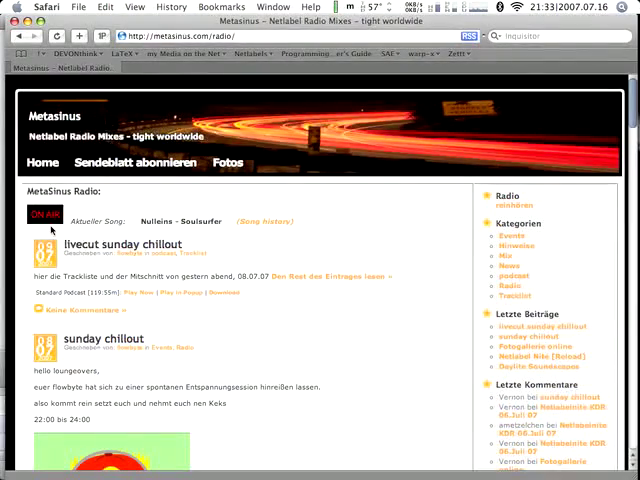
mouse_move(332, 220)
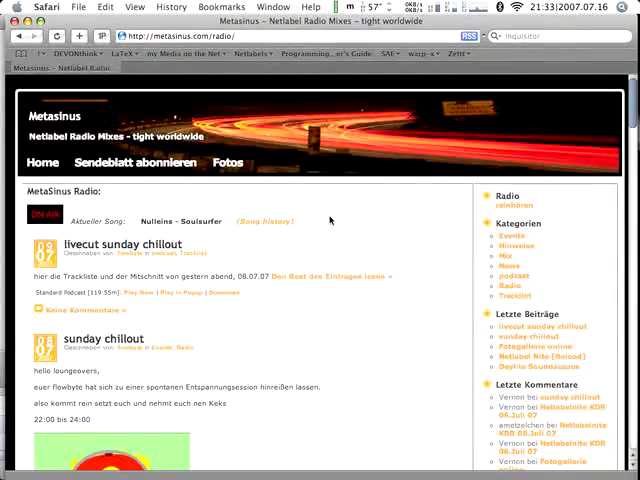